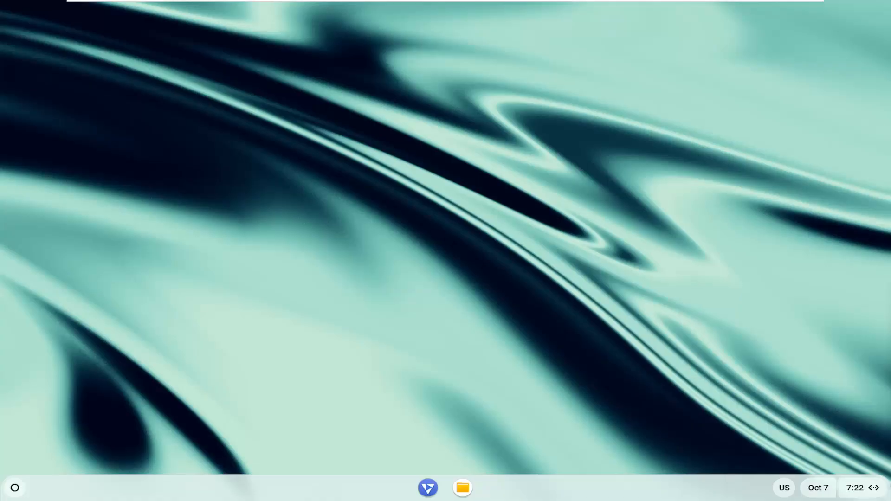
{"action": "mouse_move", "coordinate": [471, 232]}
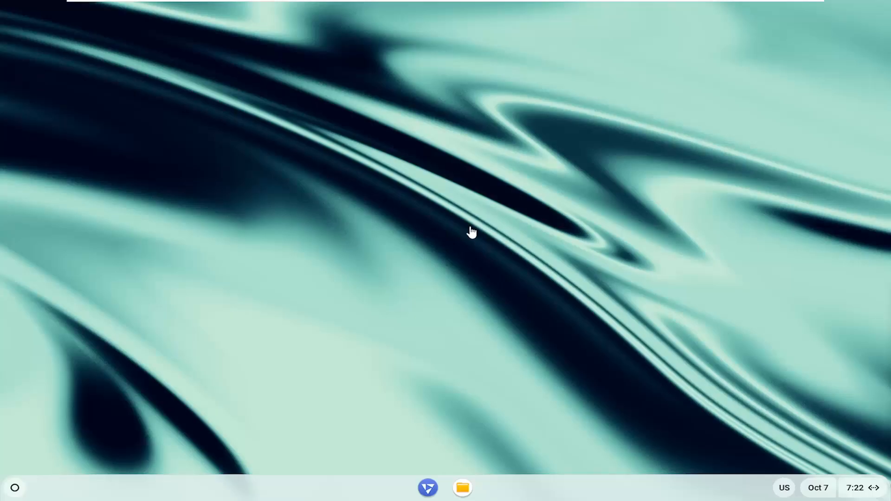
{"action": "mouse_move", "coordinate": [393, 285]}
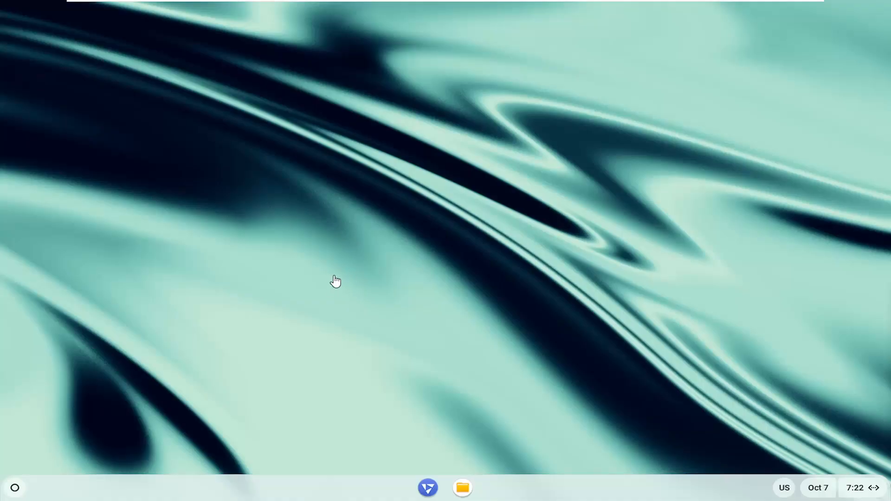
{"action": "mouse_move", "coordinate": [13, 491]}
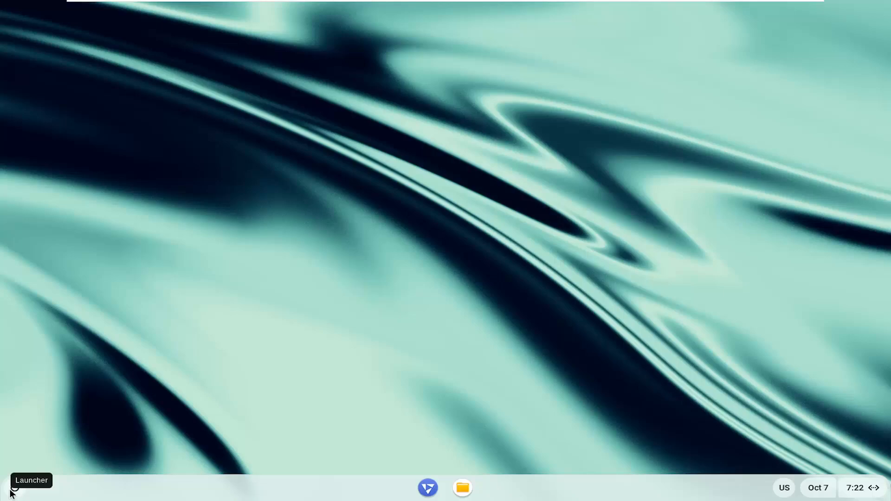
Bring up the app launcher from the bottom-left of the shelf
{"action": "left_click", "coordinate": [14, 488]}
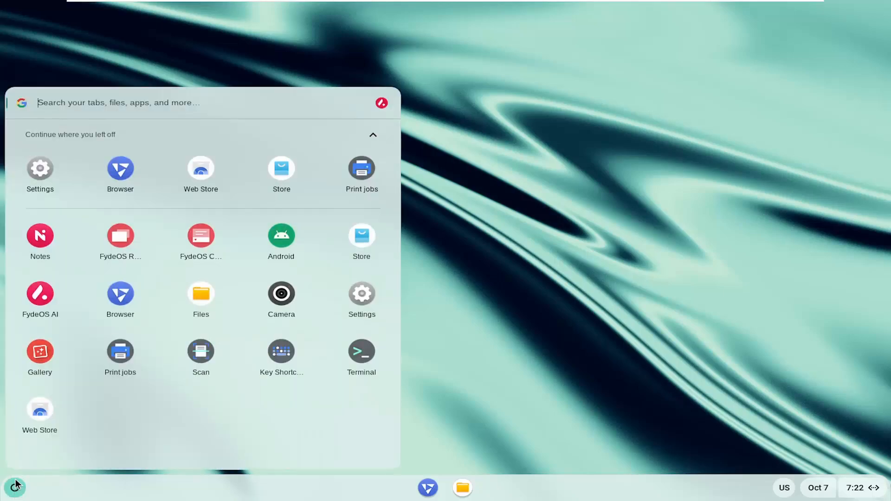
Launch Settings and go to its Bluetooth page, showing Bluetooth off with no device connected
{"action": "left_click", "coordinate": [39, 173]}
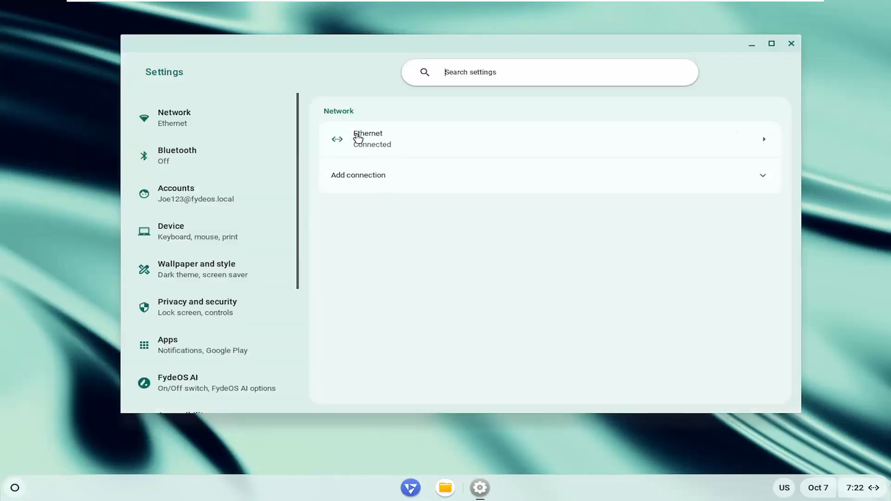
{"action": "left_click", "coordinate": [193, 155]}
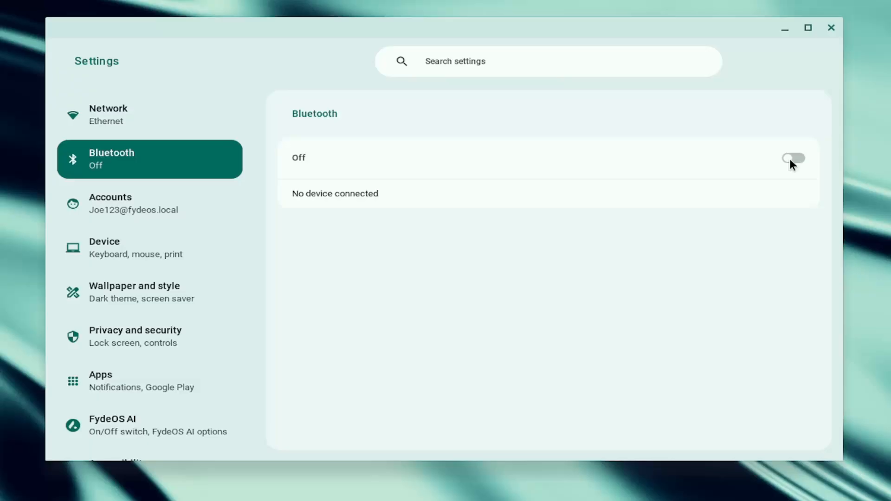
{"action": "mouse_move", "coordinate": [719, 157]}
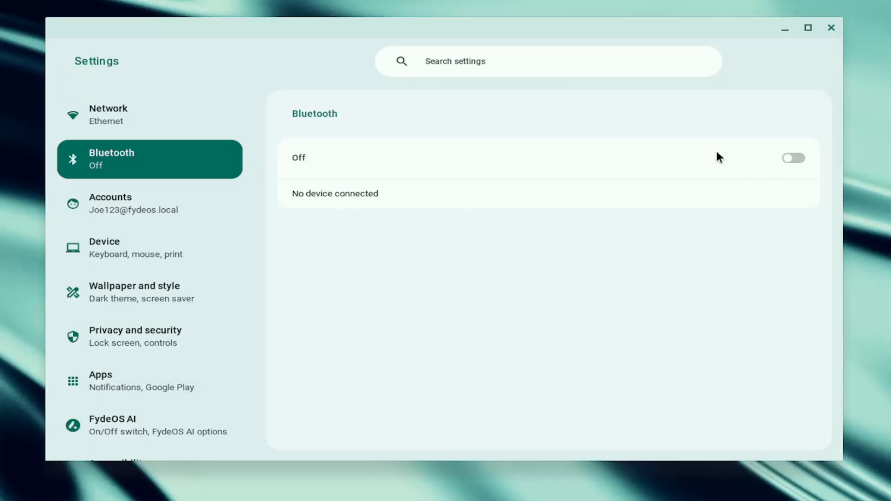
{"action": "mouse_move", "coordinate": [318, 220]}
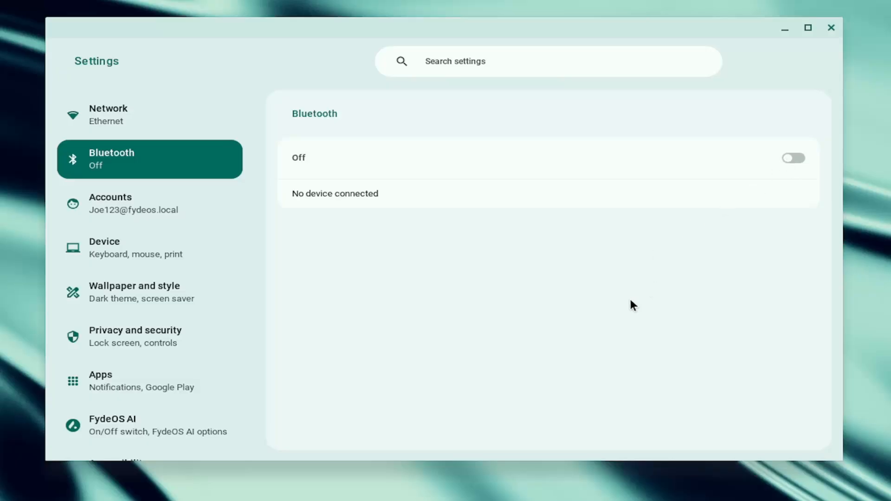
{"action": "mouse_move", "coordinate": [349, 207]}
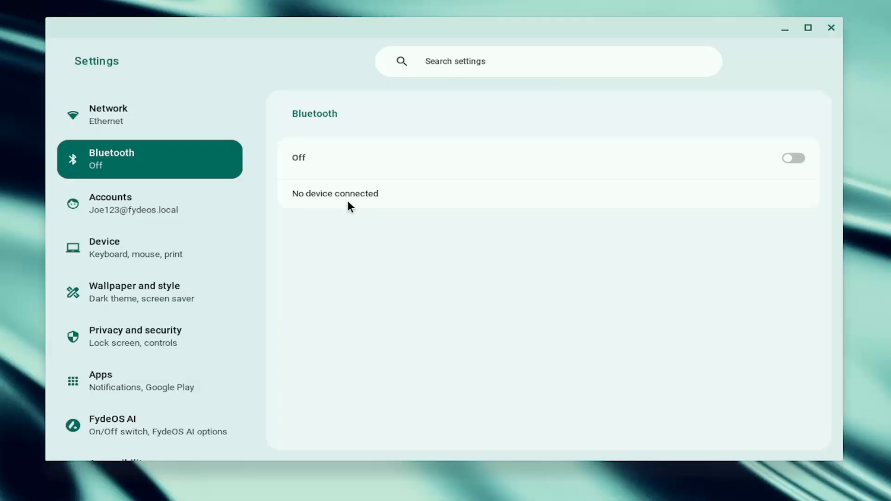